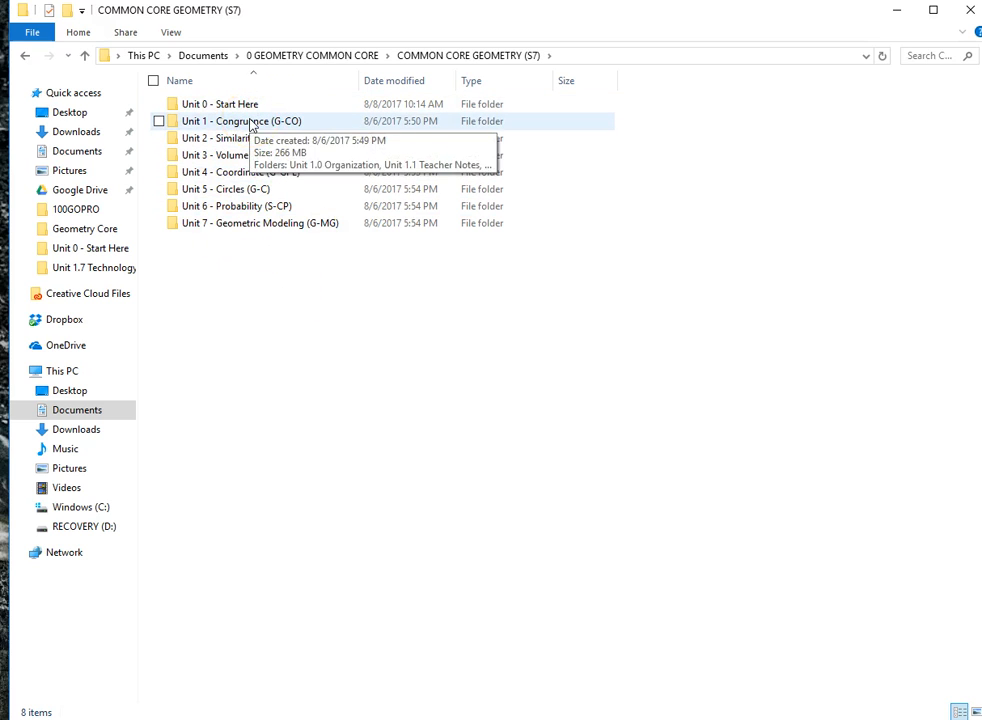
Navigate into Unit 1 - Congruence (G-CO) > Unit 1.7 Technology Activities and select GG G-CO.A.3.1
double_click(228, 120)
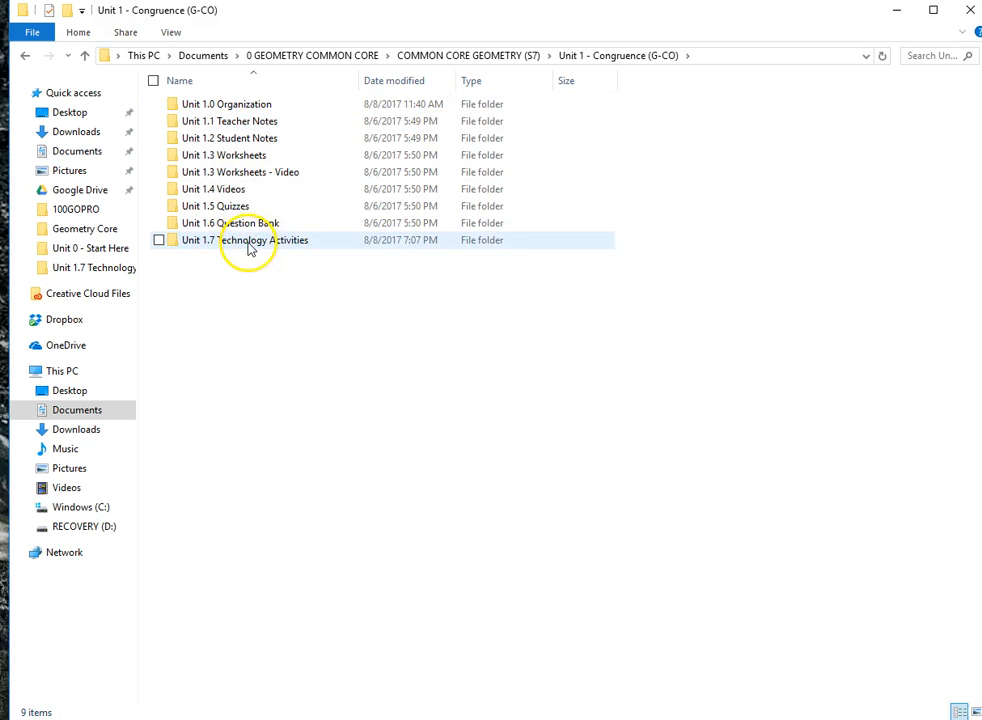
double_click(240, 240)
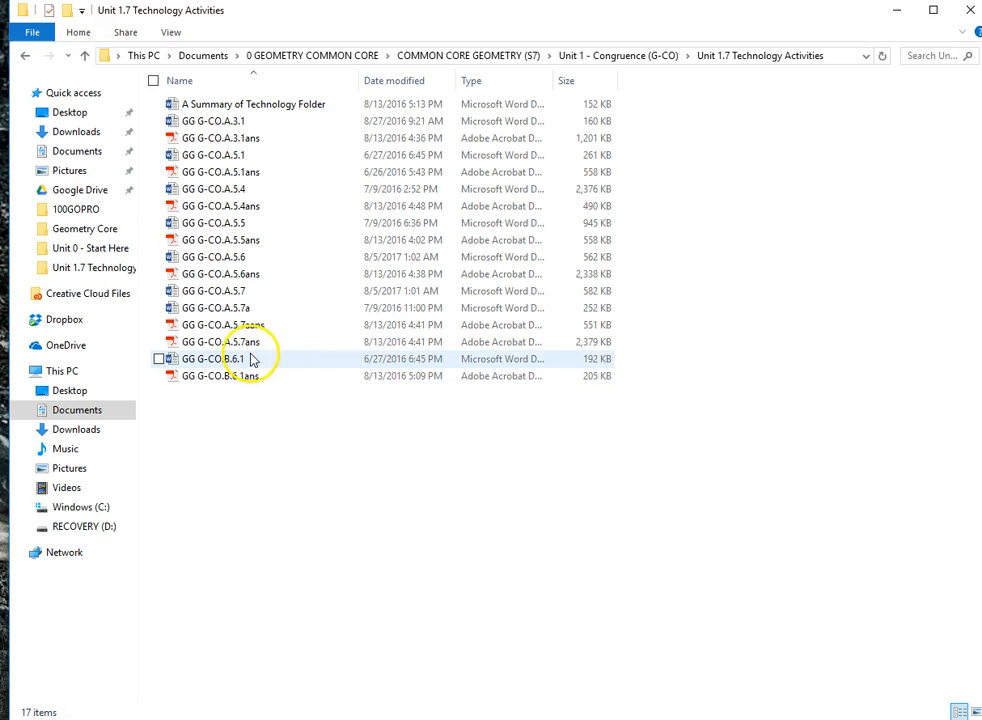
left_click(224, 122)
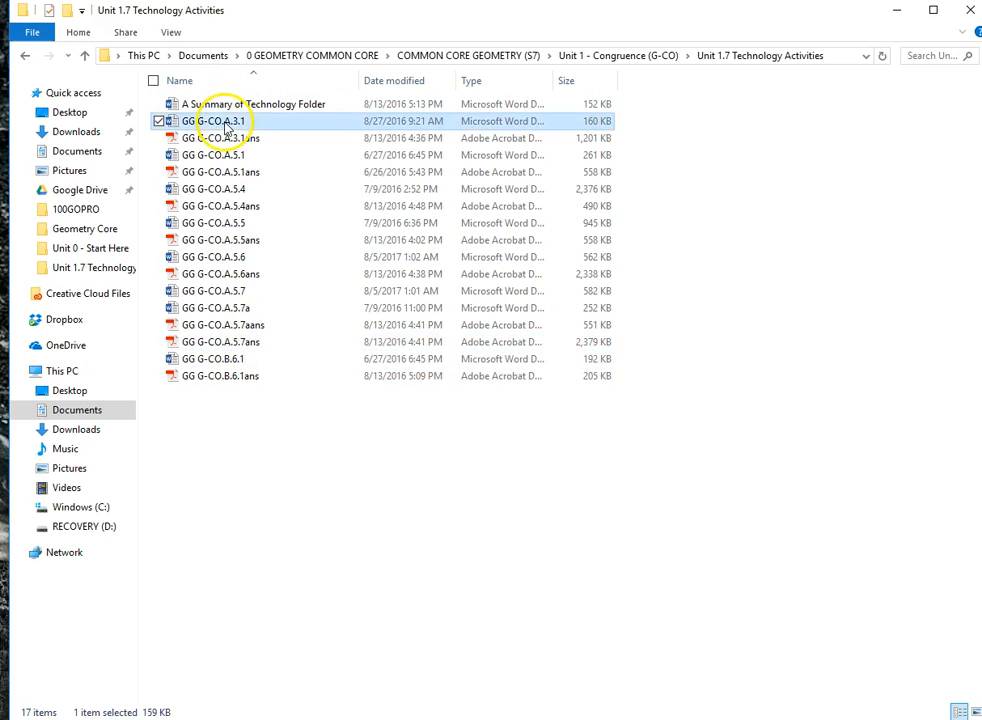
Open GG G-CO.A.3.1 in Word, dismiss Document Recovery, and follow the bit.ly reflection link to the applet
double_click(224, 120)
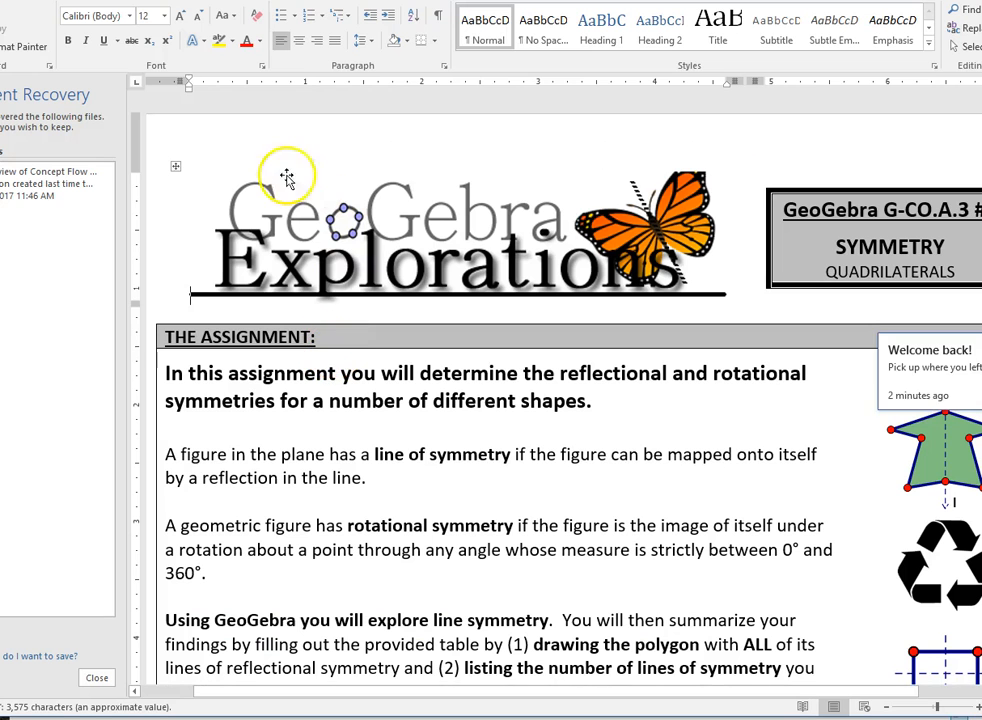
left_click(80, 678)
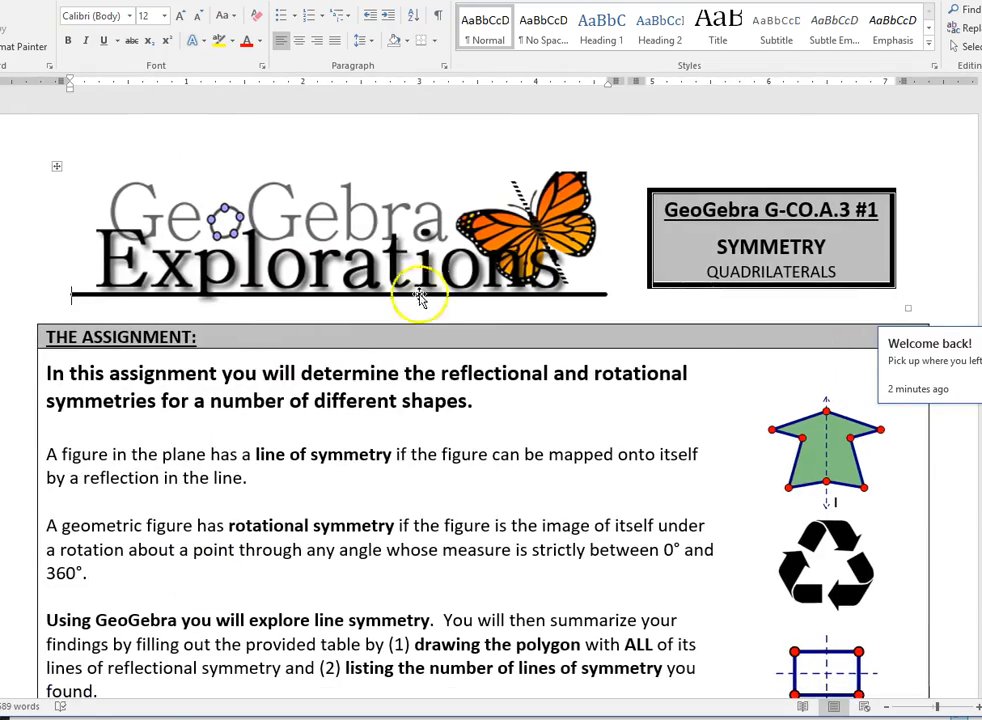
scroll("down", 3)
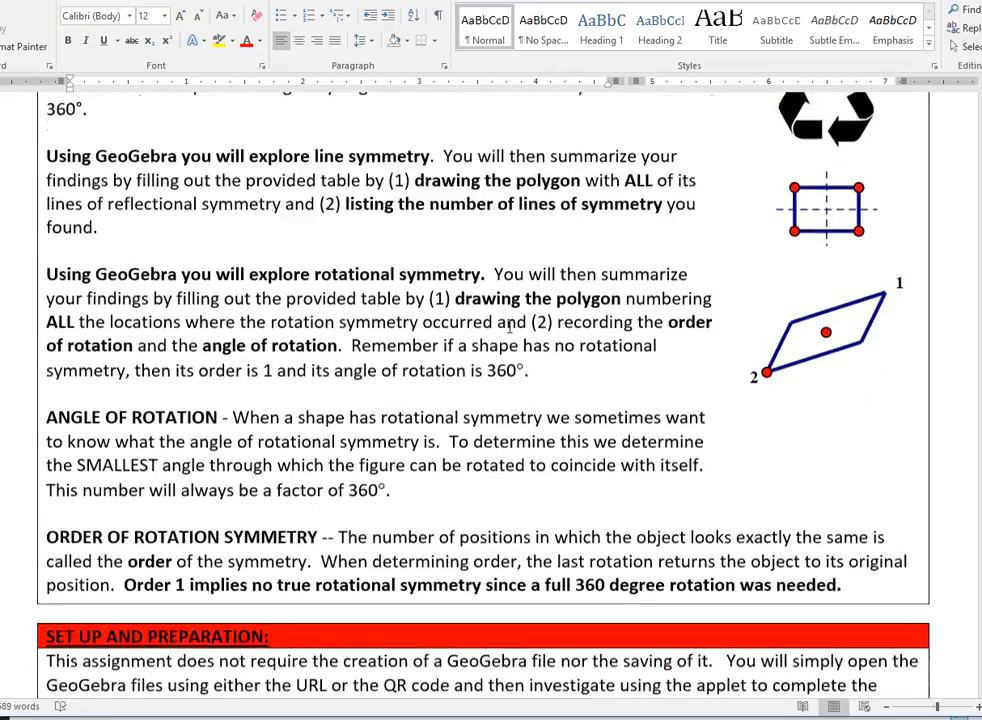
scroll("down", 3)
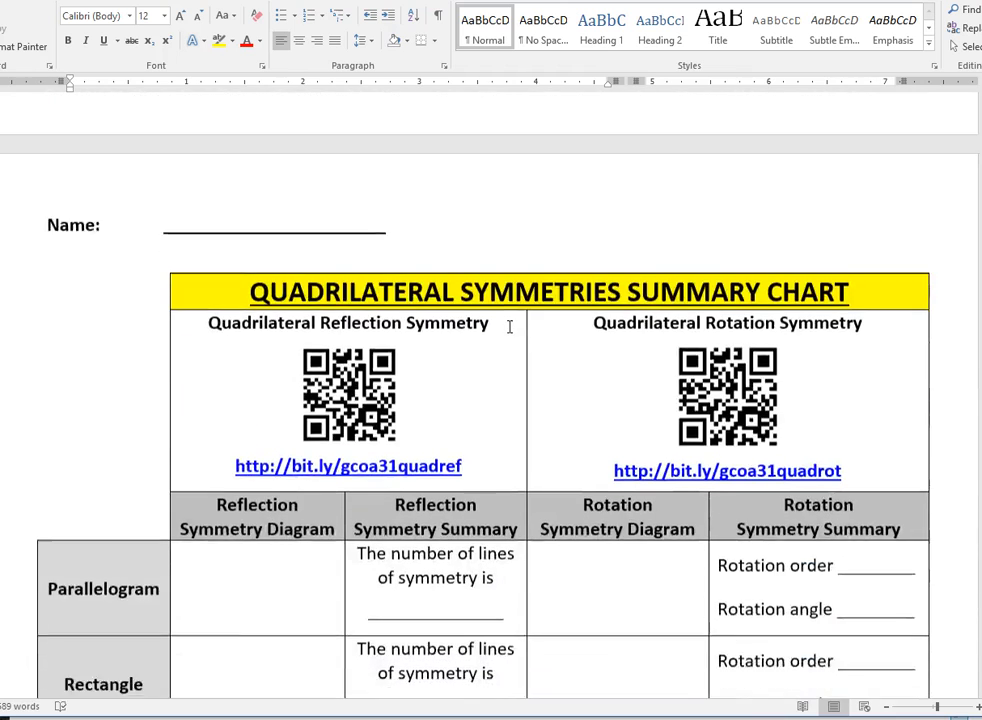
scroll("down", 3)
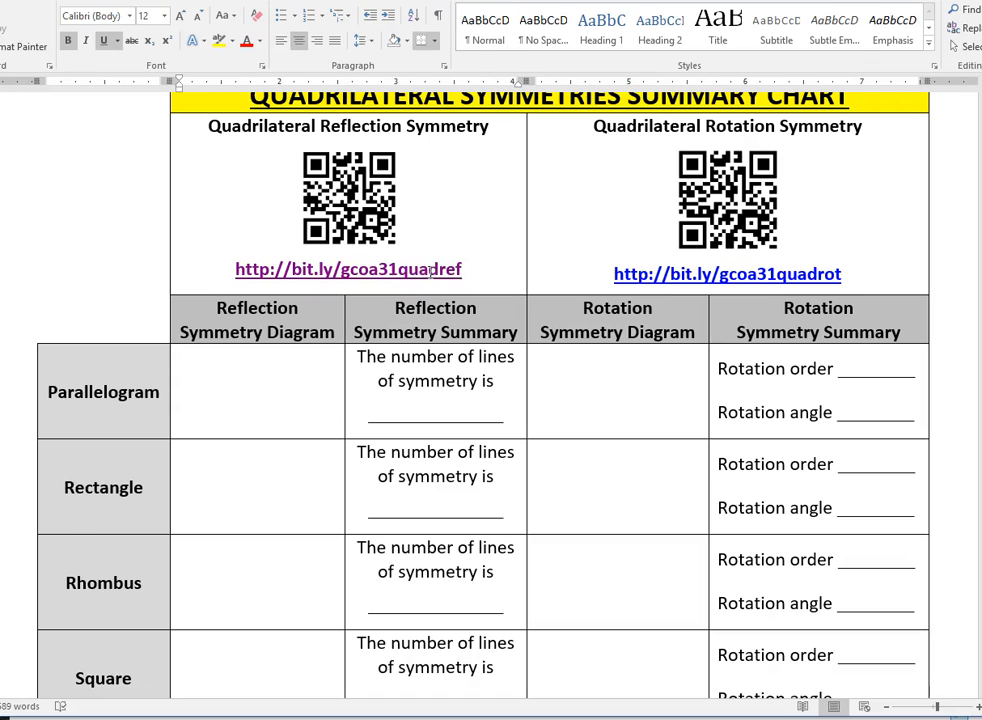
left_click(348, 268)
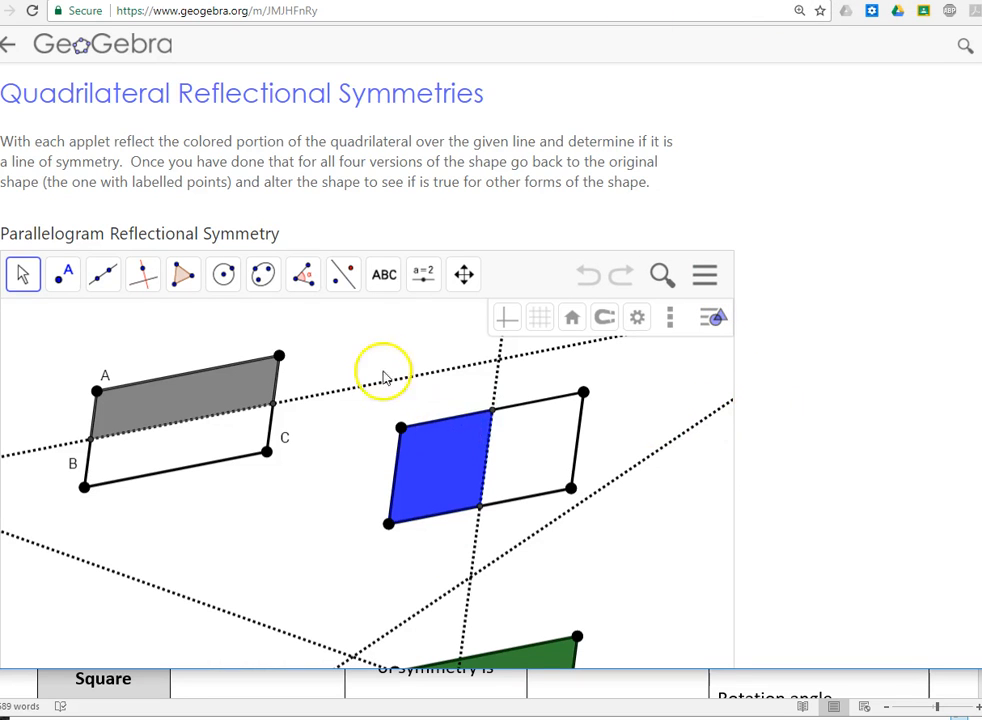
Drag vertex A in the Parallelogram Reflectional Symmetry applet to reshape it
left_click(344, 274)
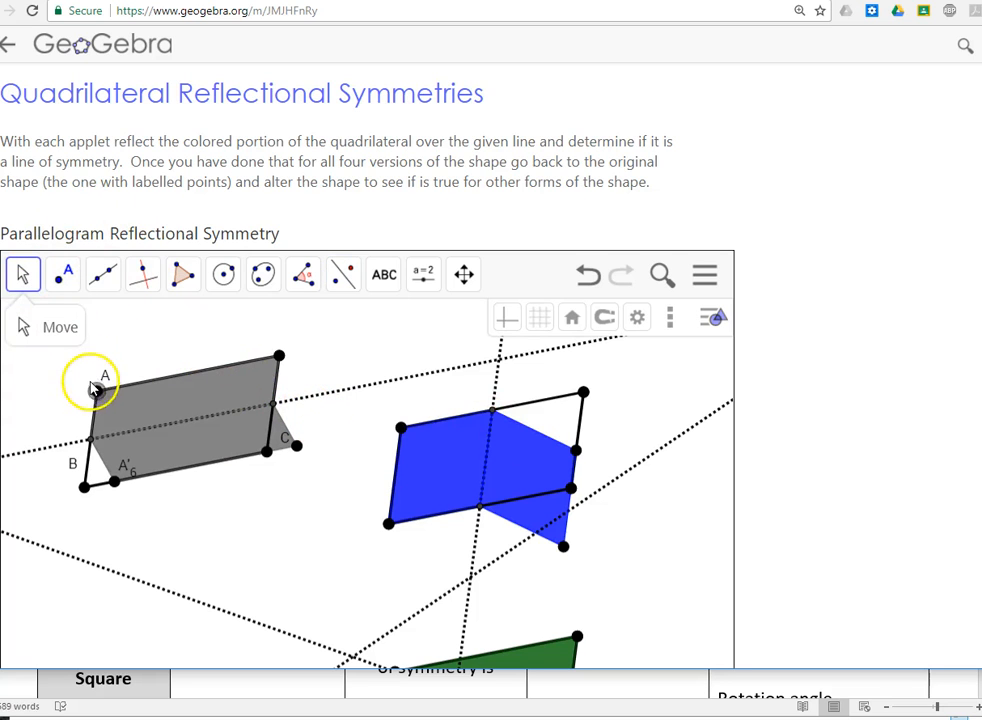
left_click(92, 376)
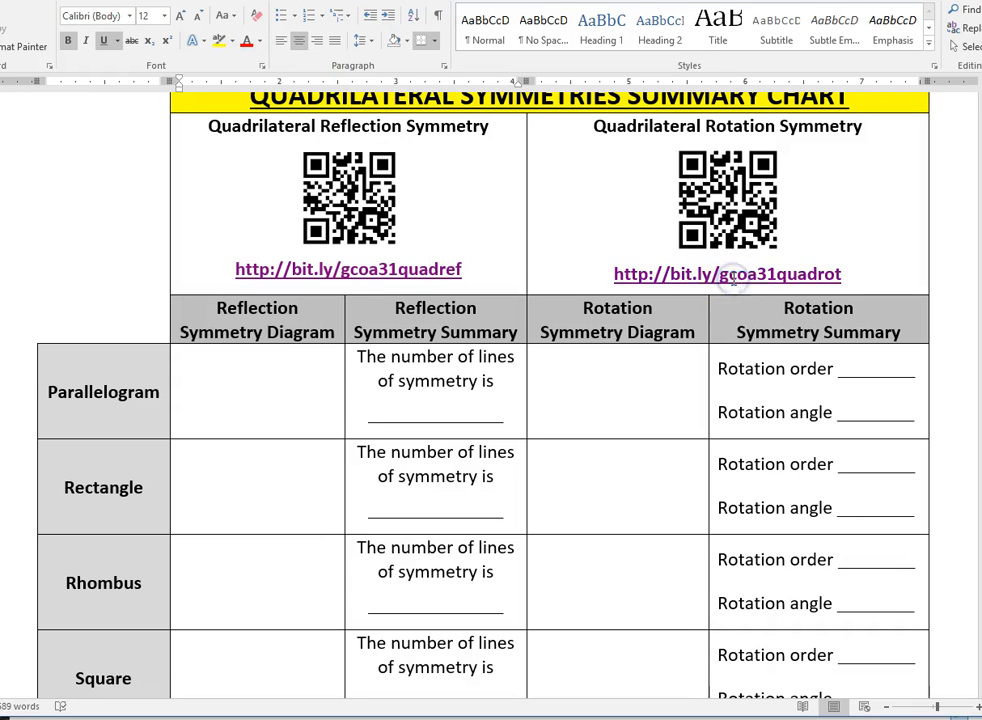
Open the rotation symmetry applet and rotate the isosceles trapezoid and rectangle with their sliders
left_click(728, 274)
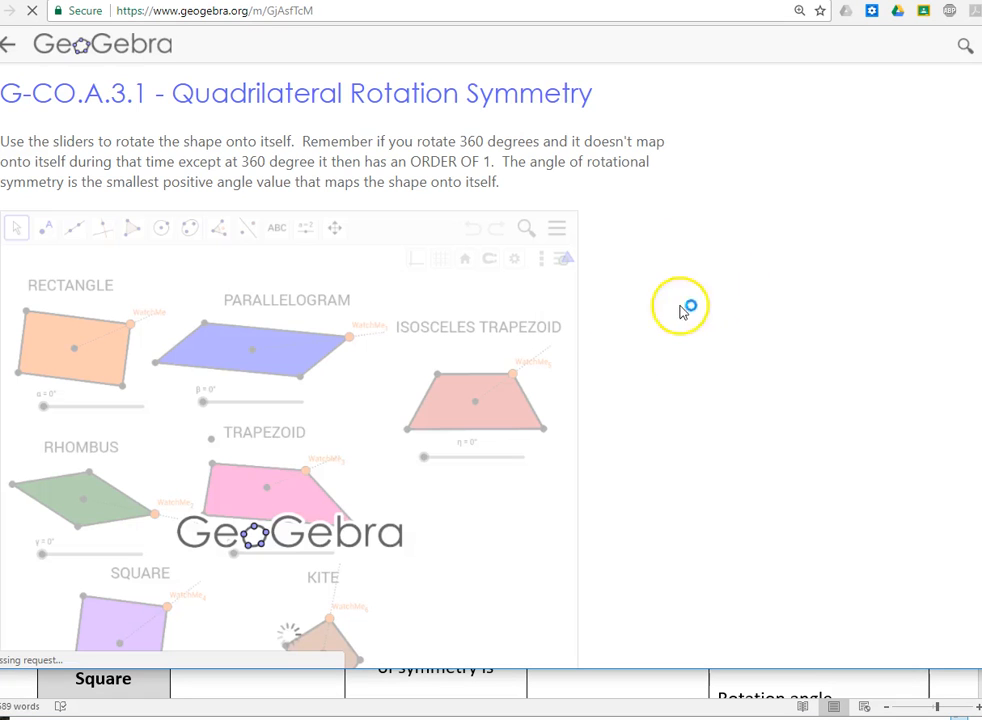
scroll("down", 3)
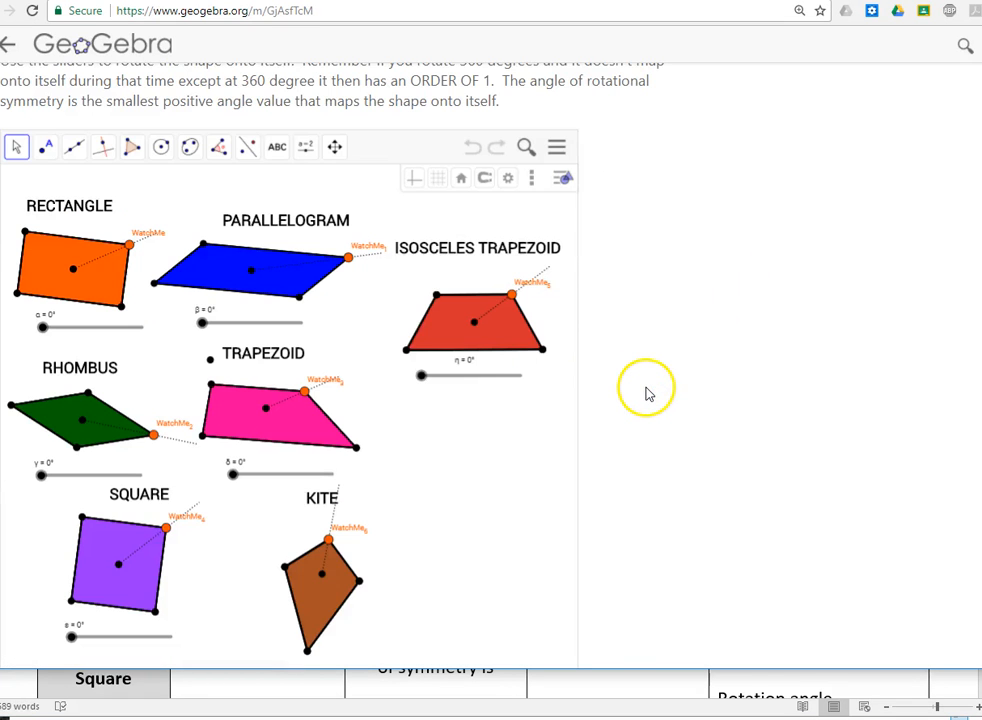
left_click_drag(420, 376, 464, 376)
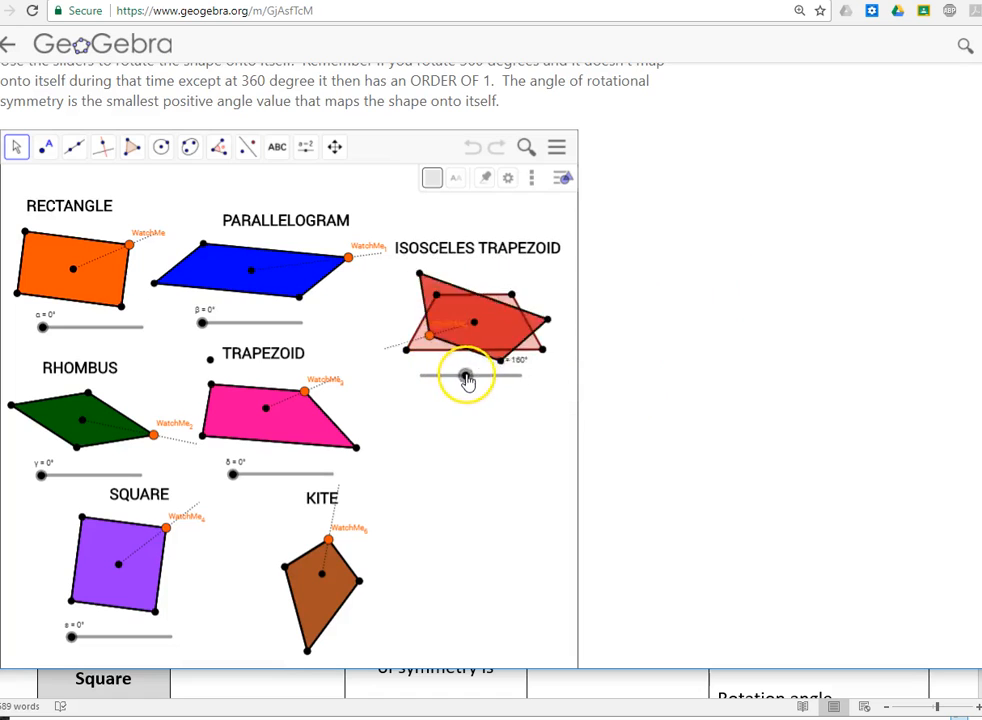
left_click_drag(470, 376, 422, 376)
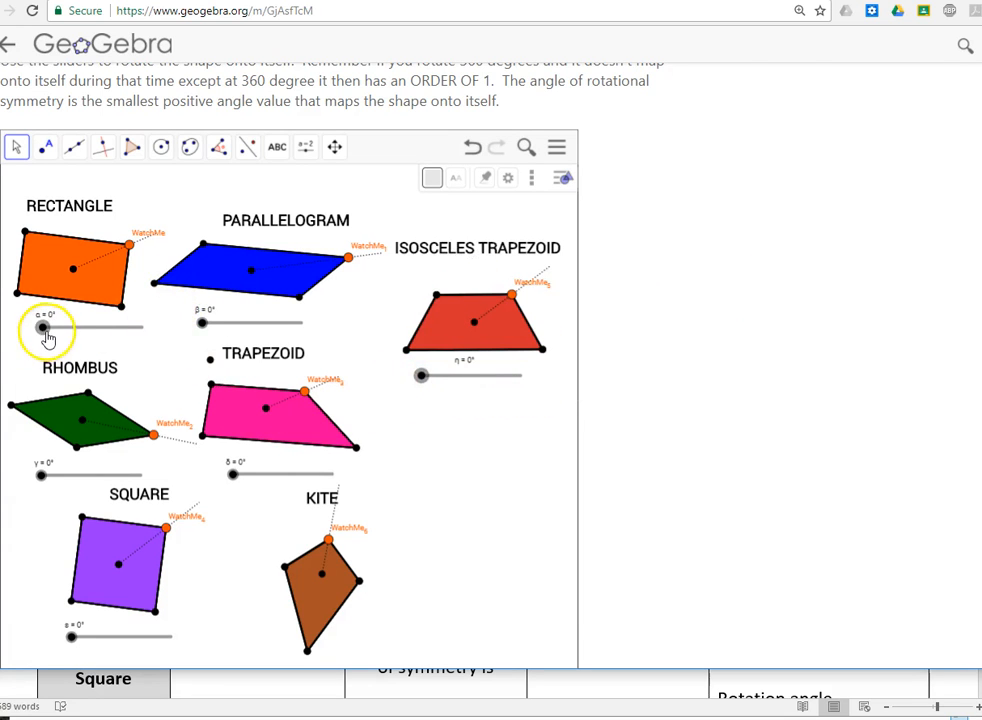
left_click_drag(42, 328, 82, 328)
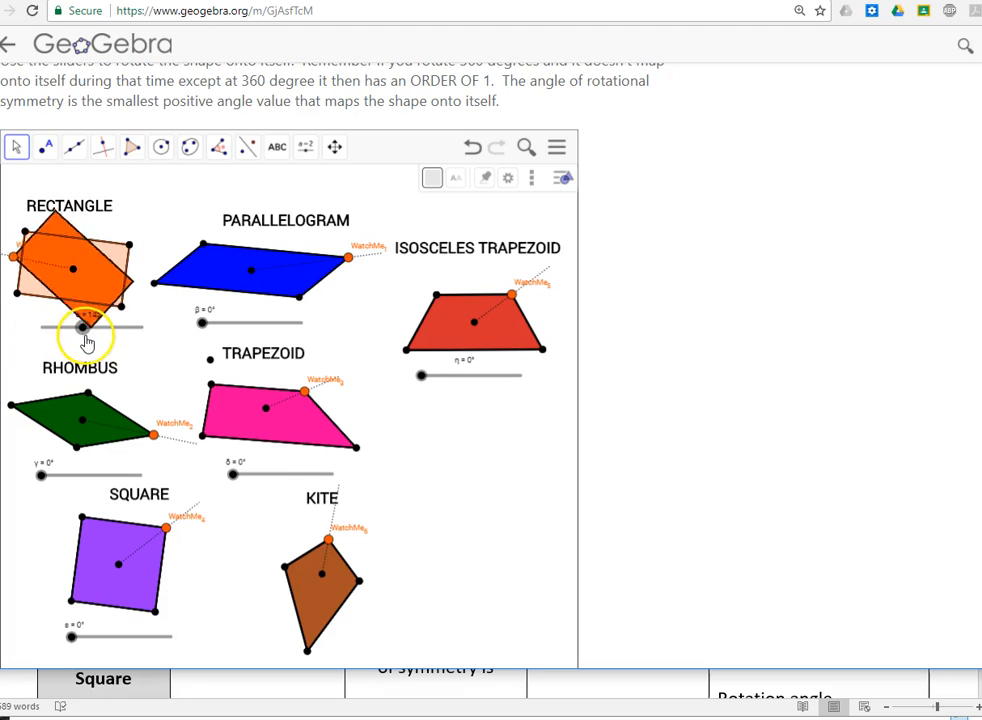
left_click_drag(78, 328, 144, 328)
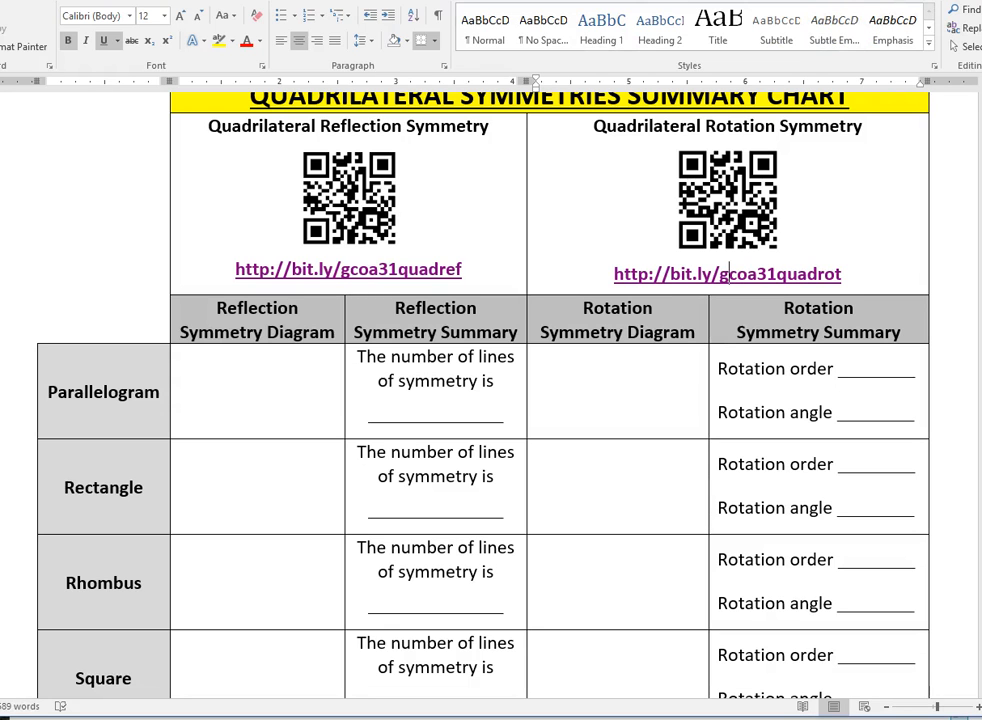
Scroll through the Finding Buried Treasure worksheet and follow the bit.ly/ggtmap1 Treasure Map #1 link
scroll("down", 3)
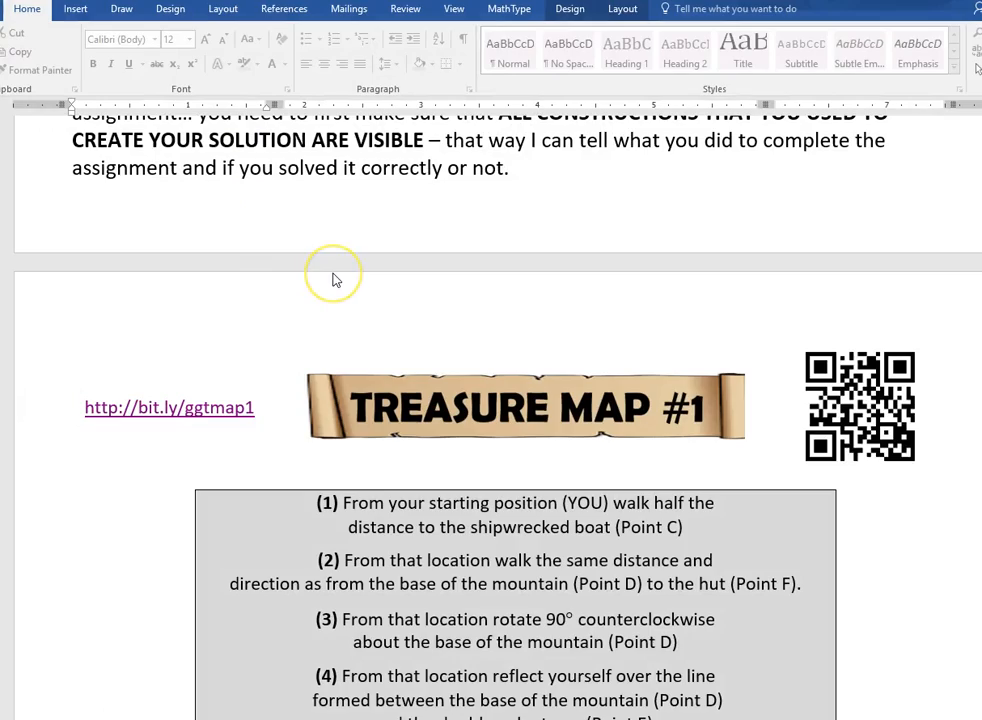
scroll("down", 3)
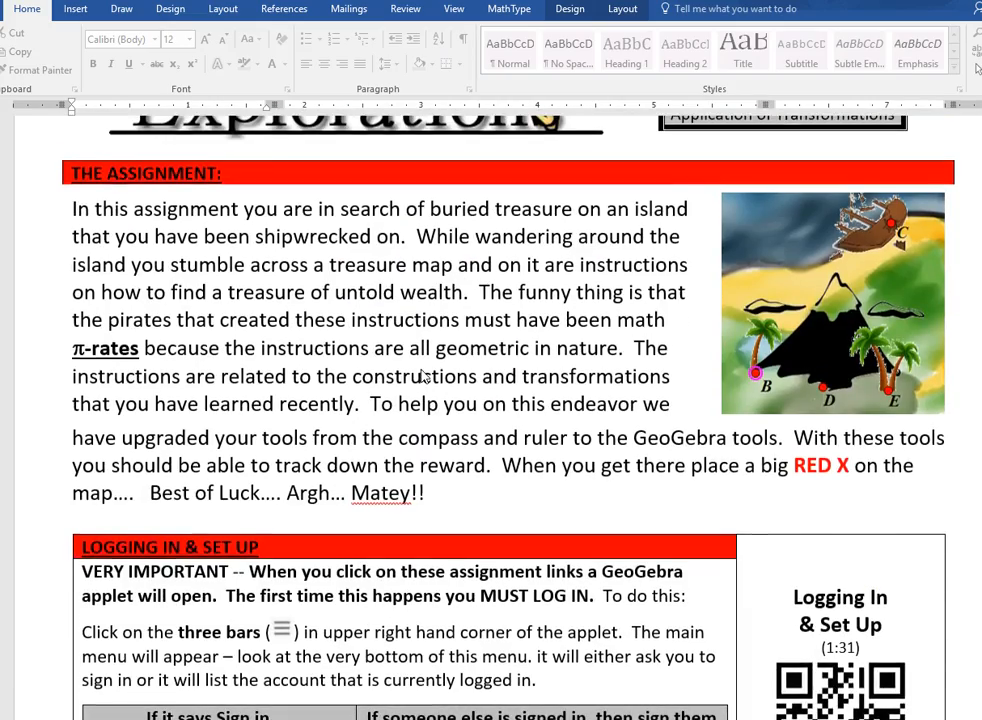
scroll("down", 3)
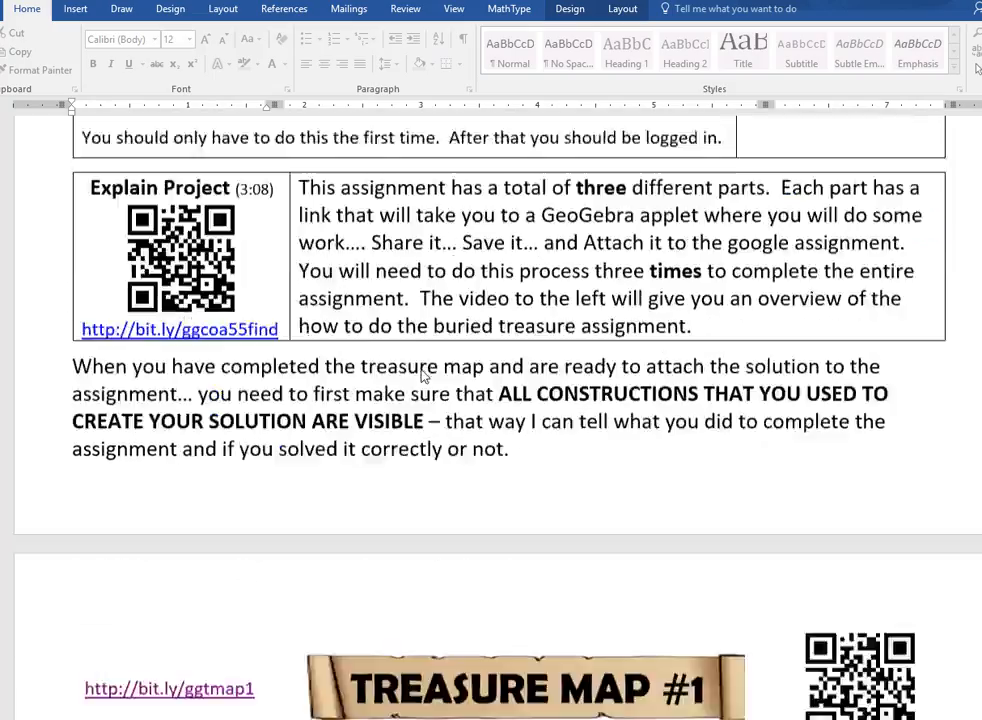
scroll("down", 3)
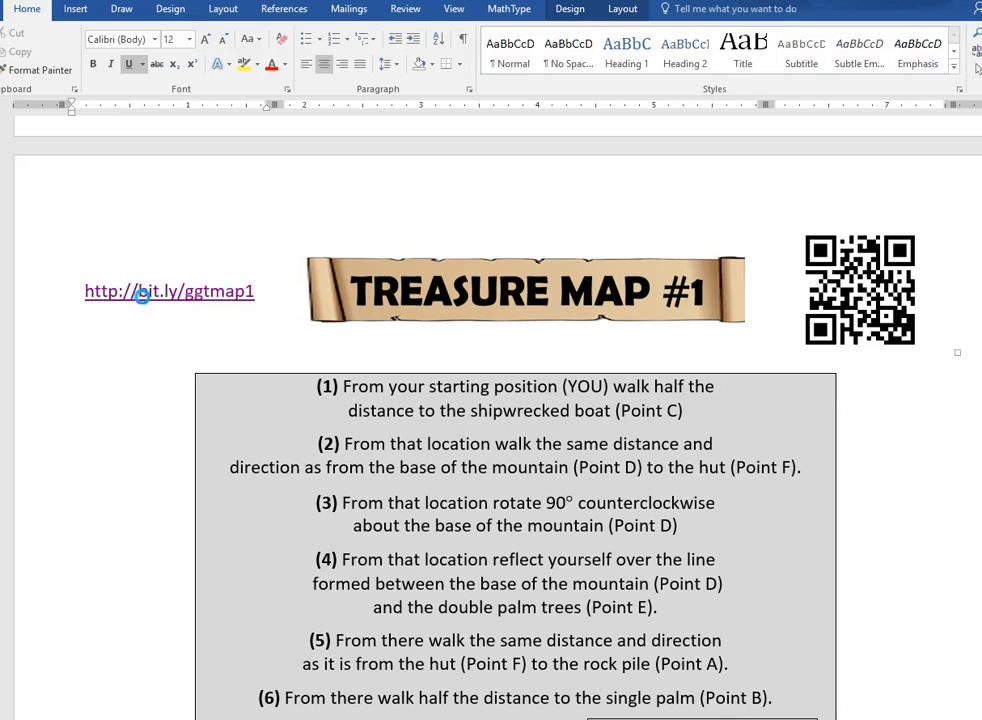
left_click(168, 292)
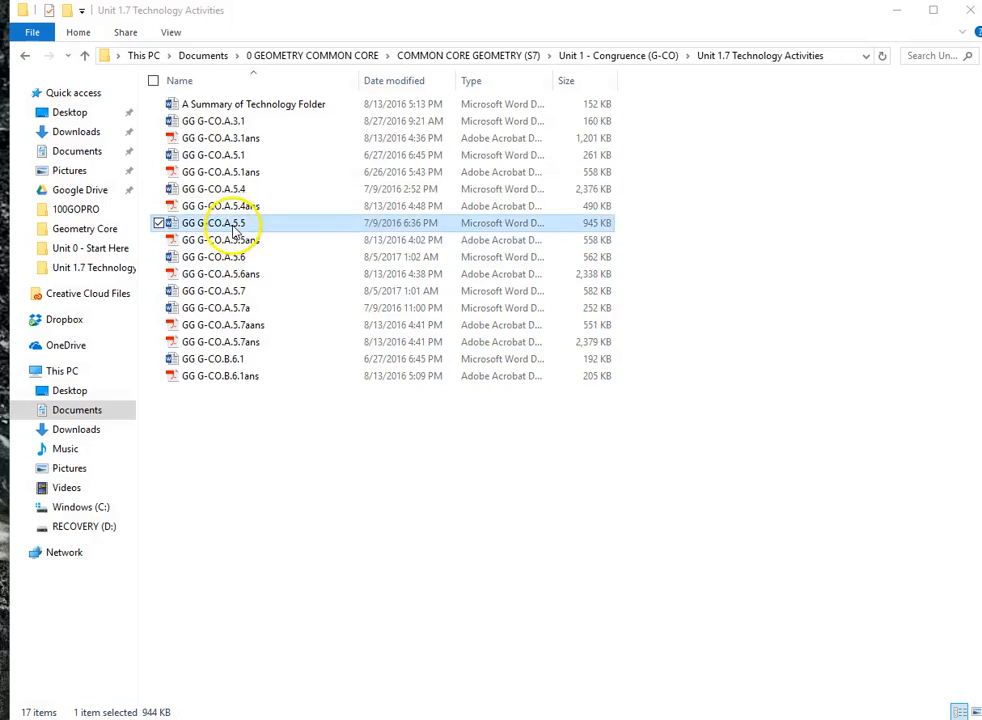
double_click(230, 222)
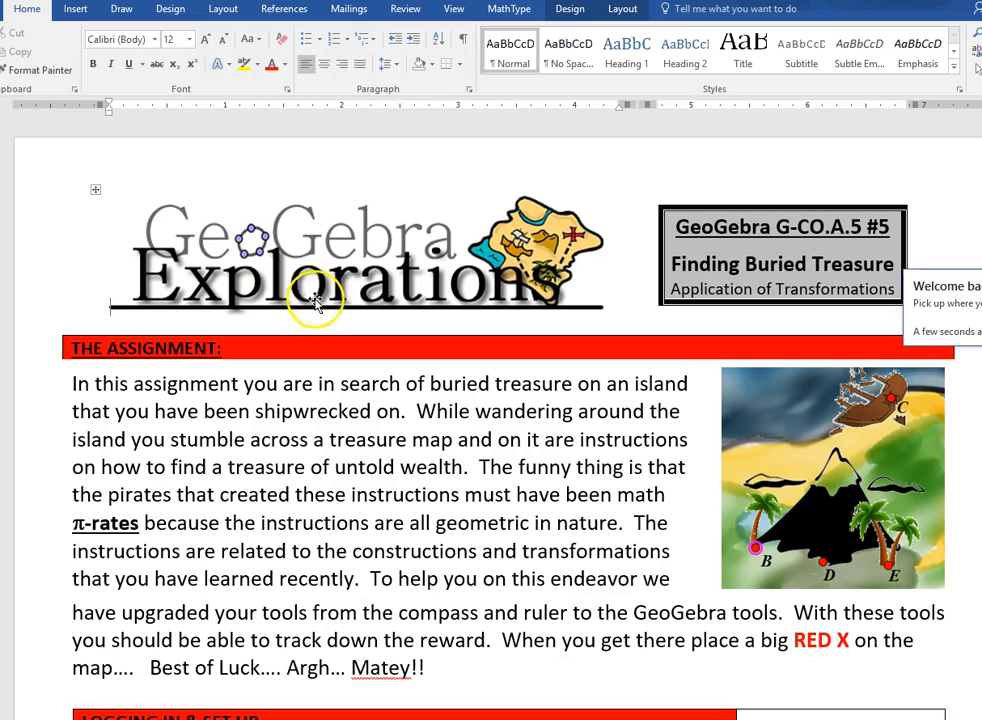
scroll("down", 3)
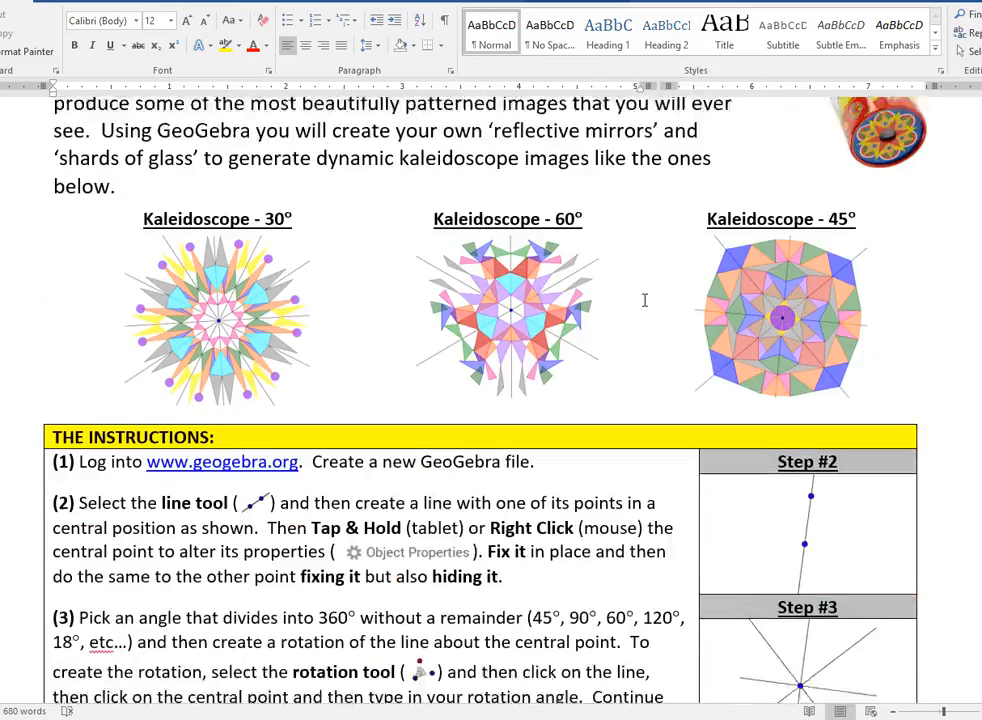
scroll("down", 3)
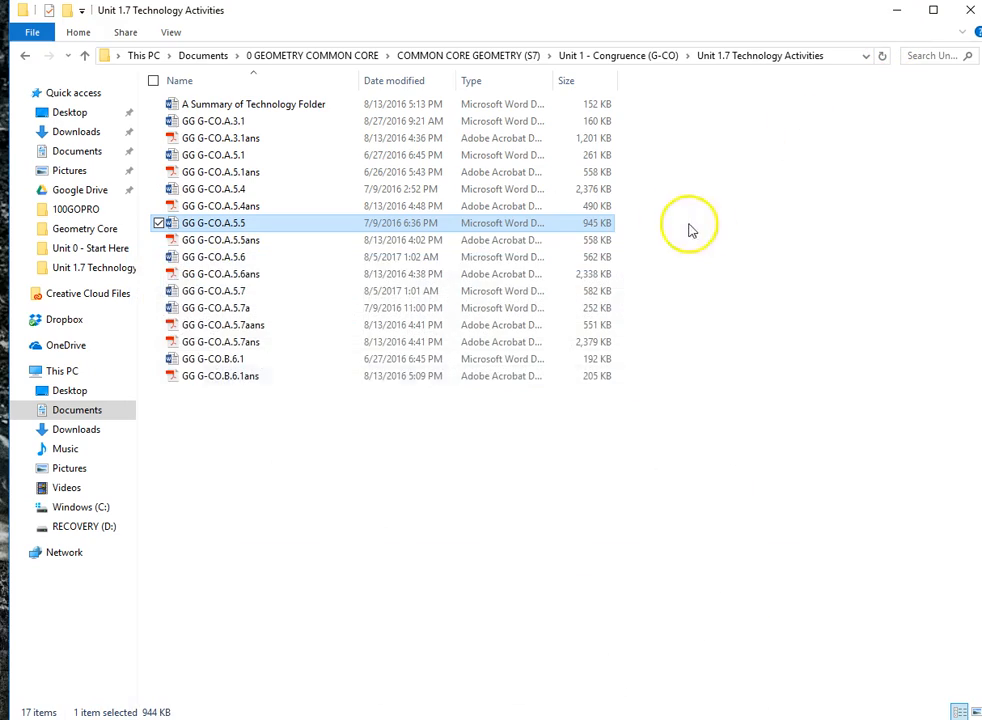
double_click(212, 222)
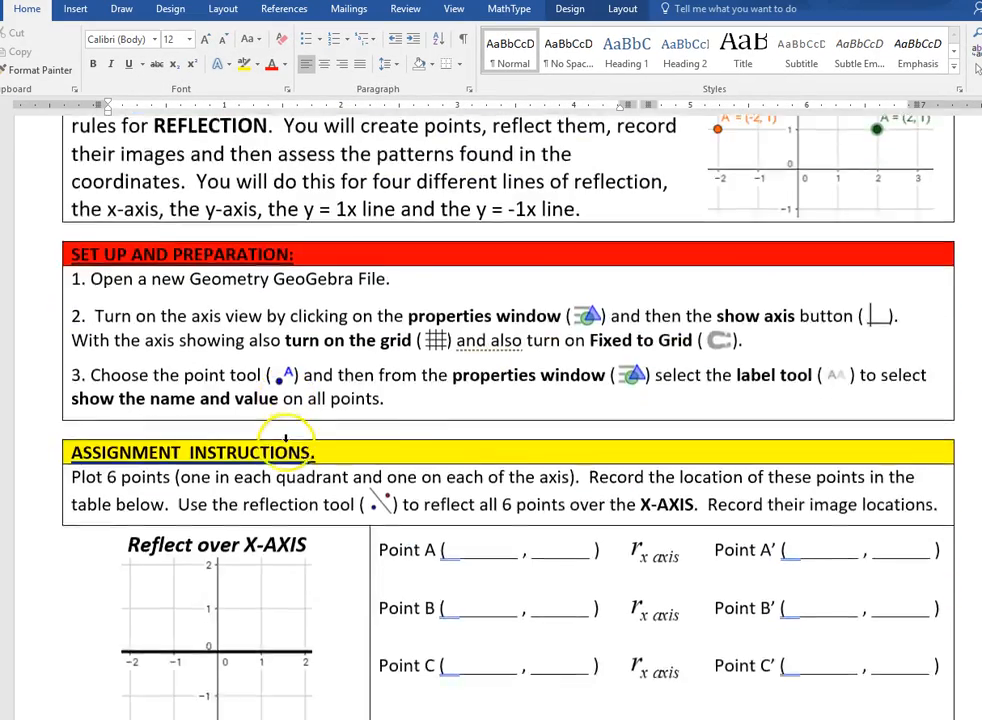
scroll("down", 3)
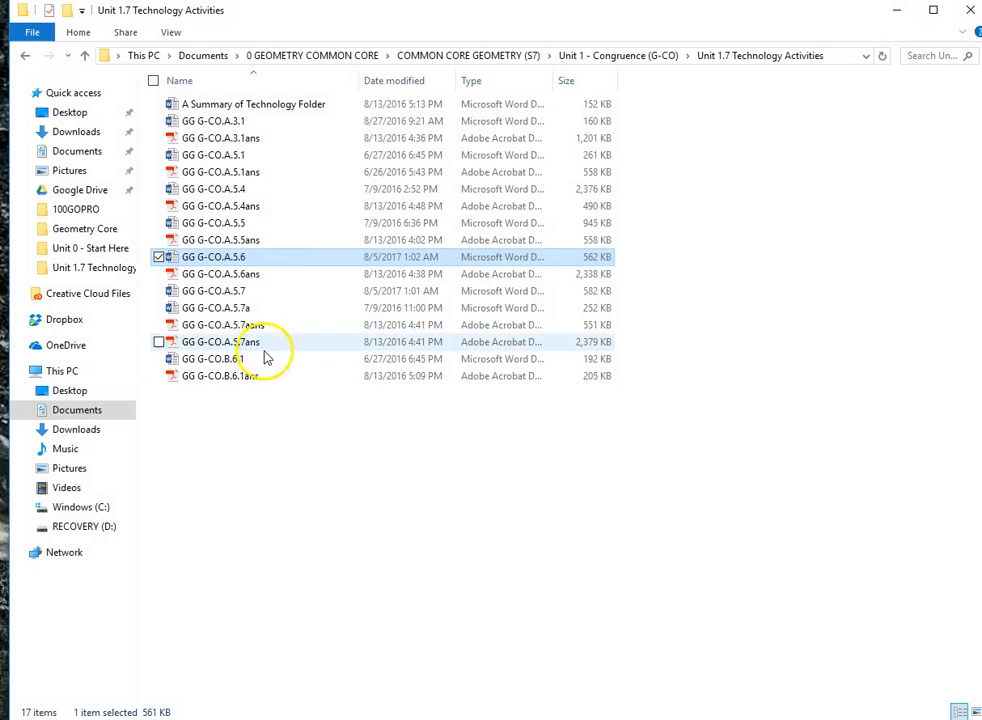
Open GG G-CO.B.6.1 in Word and follow its Mapping #5 link to the triangle-mapping applet
left_click(216, 358)
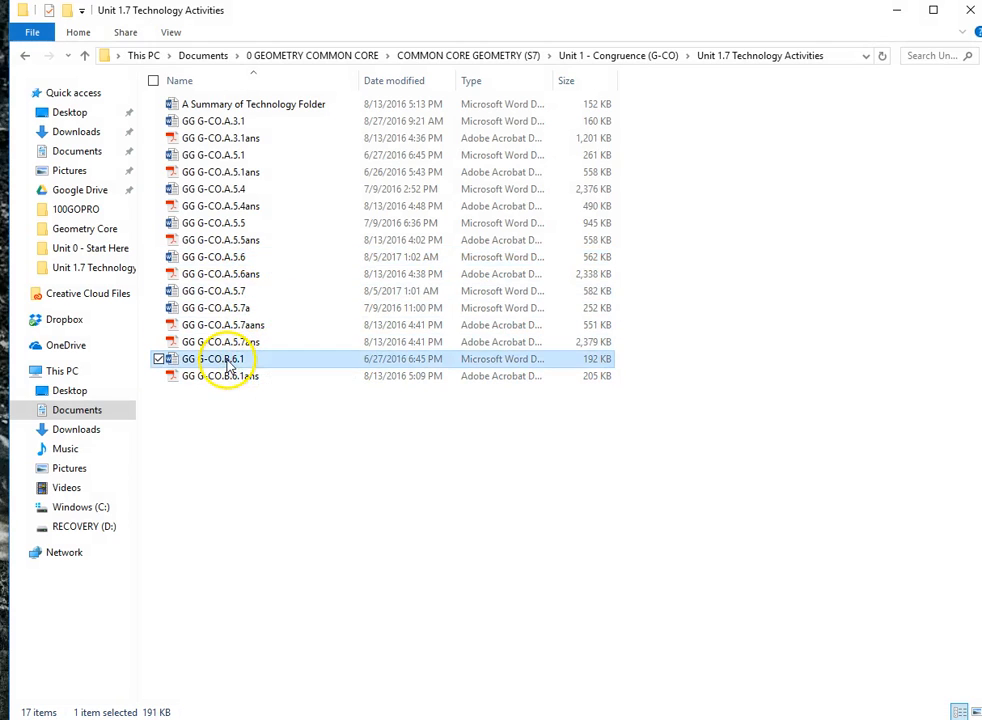
double_click(212, 360)
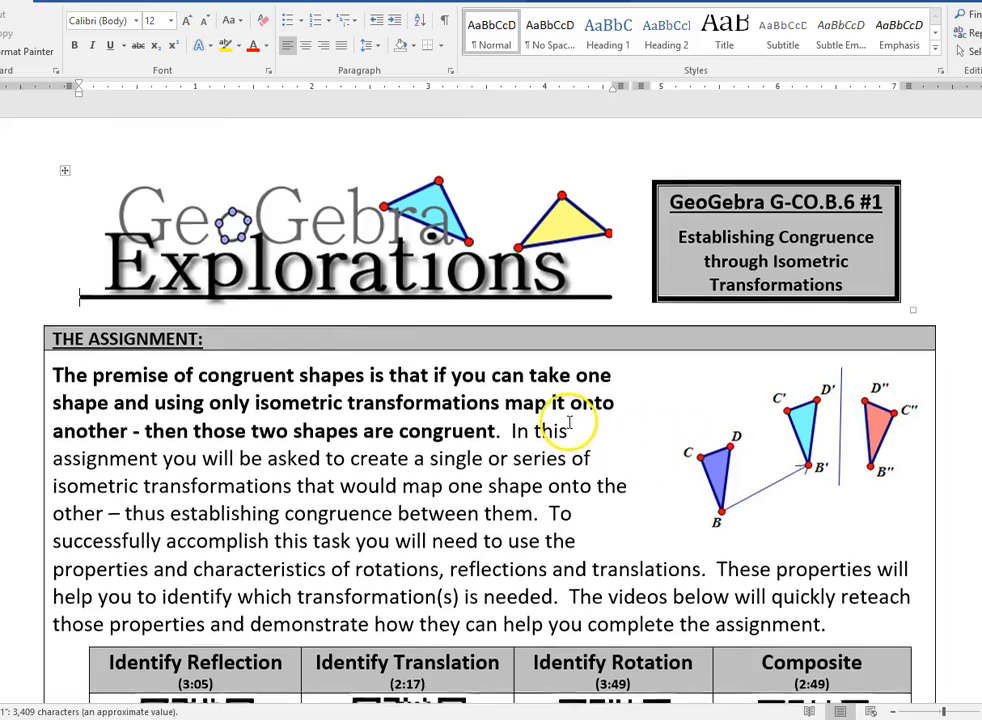
scroll("down", 3)
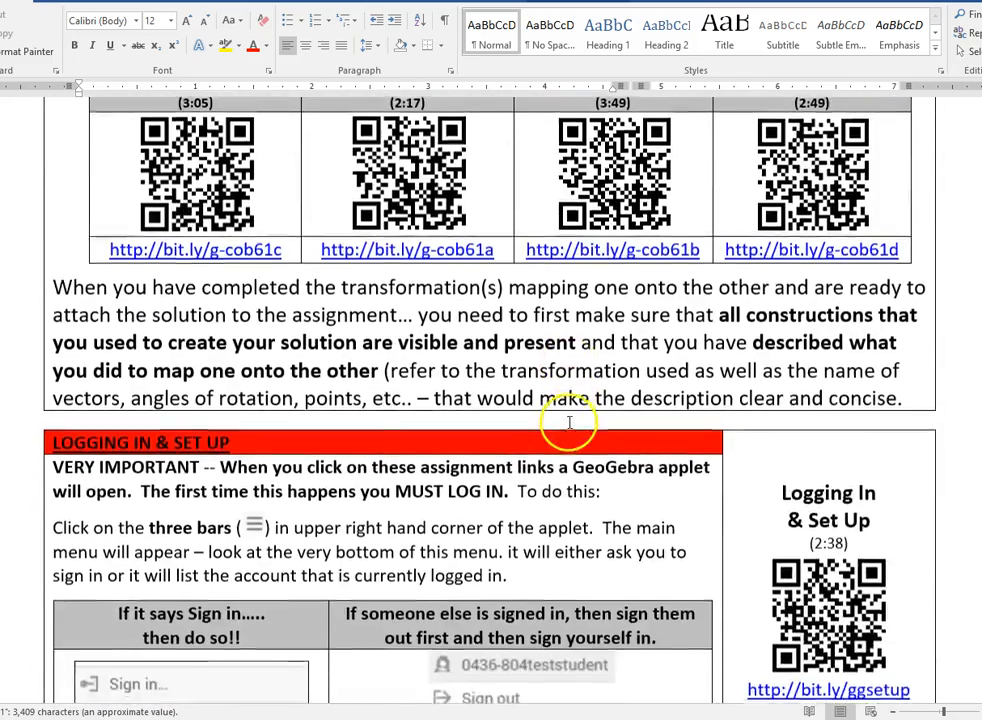
scroll("down", 3)
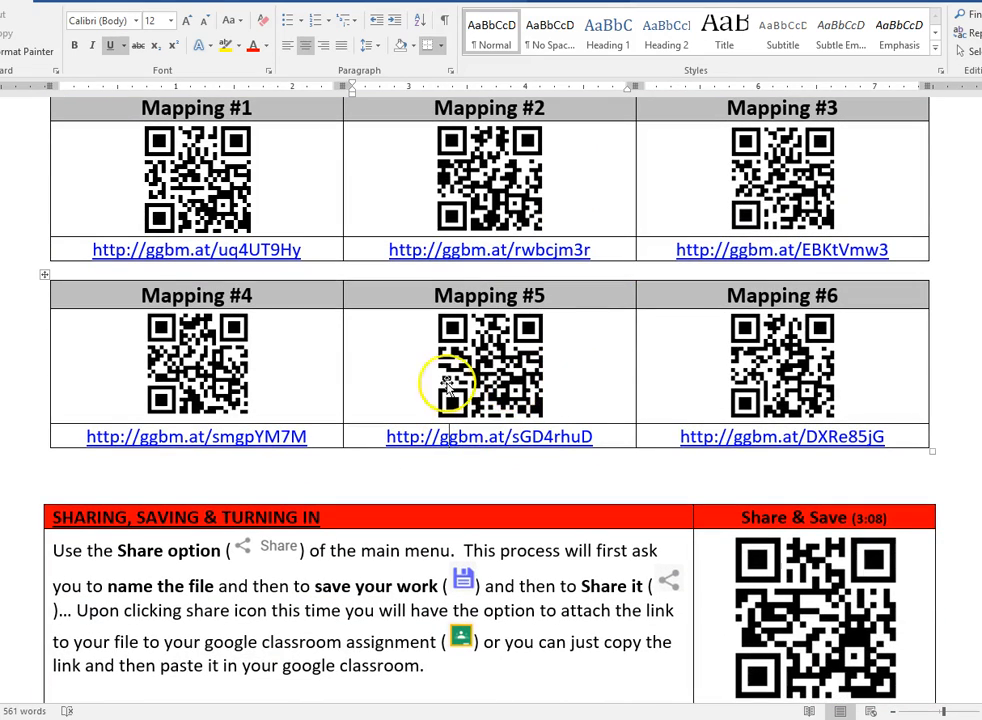
left_click(486, 436)
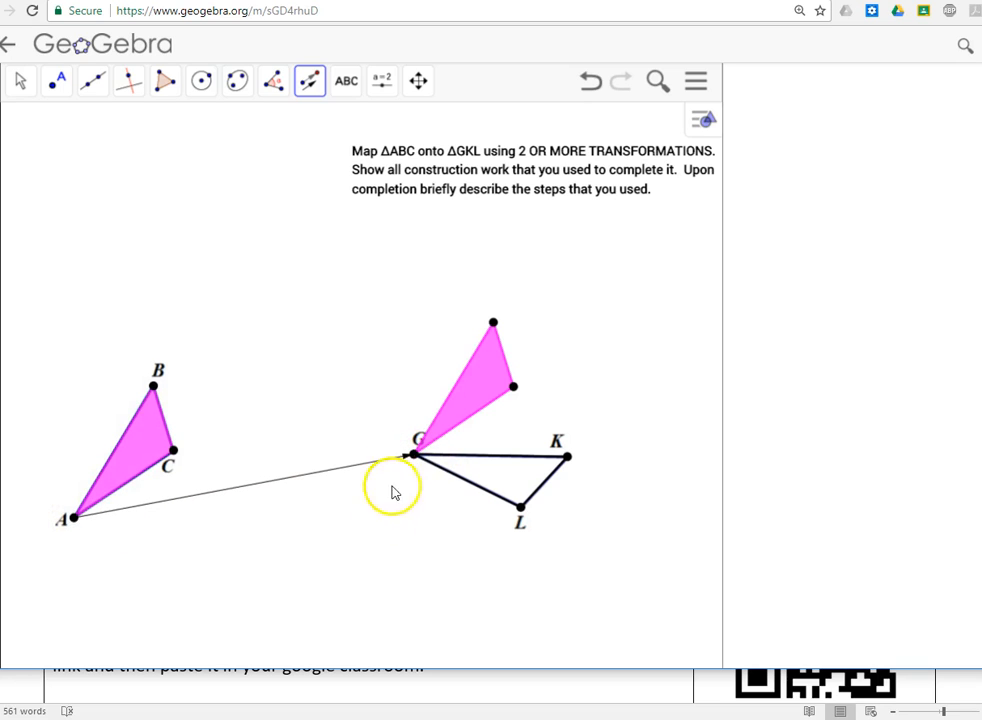
mouse_move(360, 388)
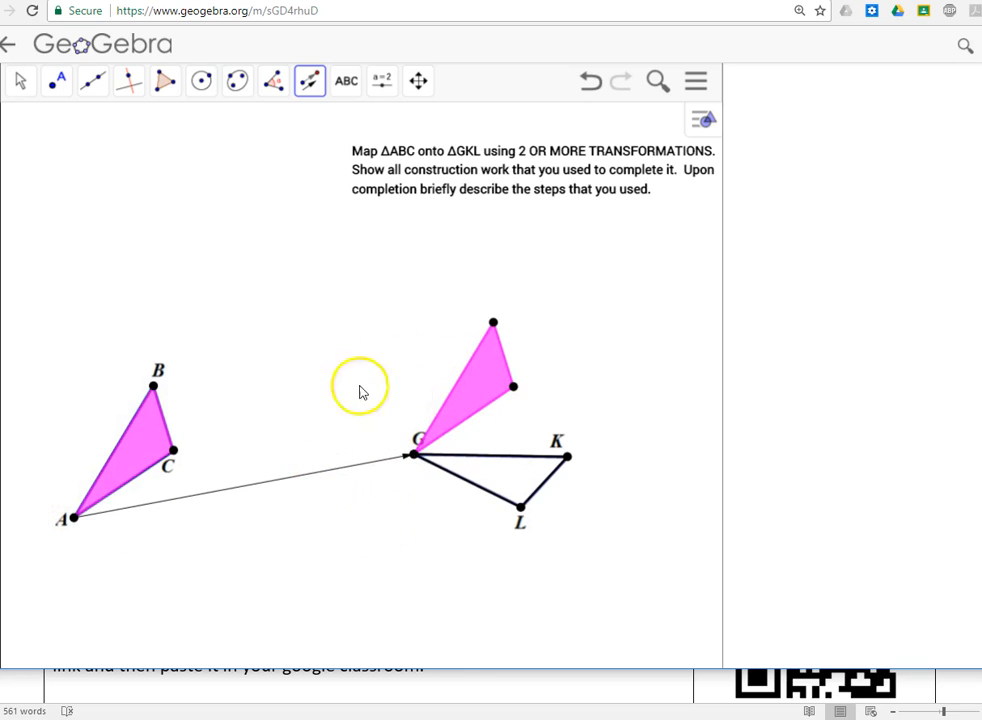
mouse_move(764, 360)
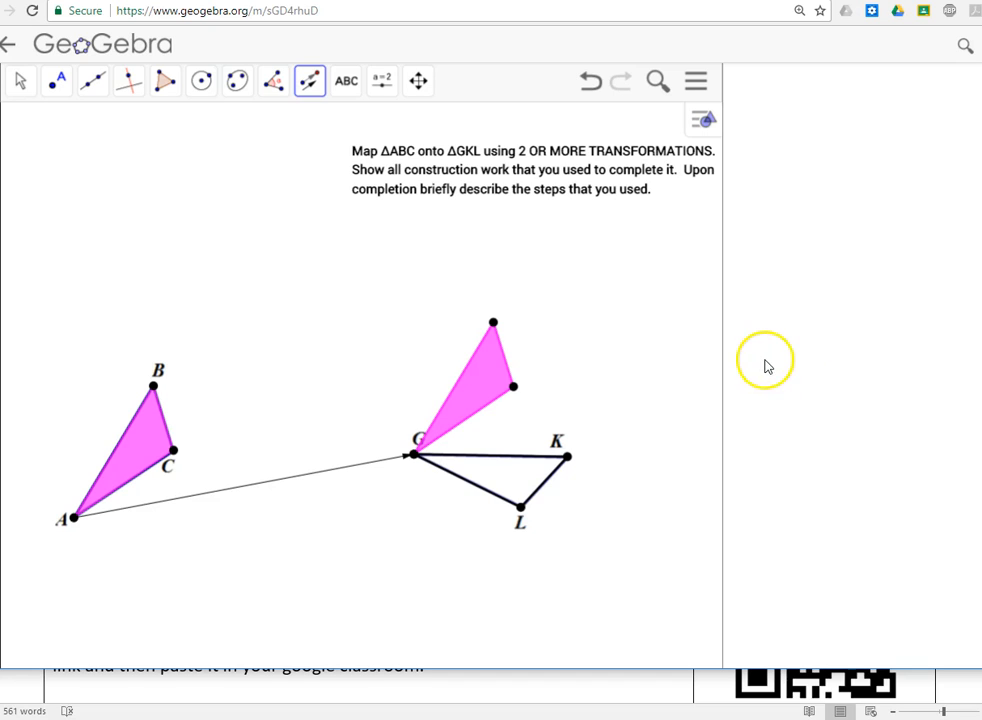
mouse_move(196, 700)
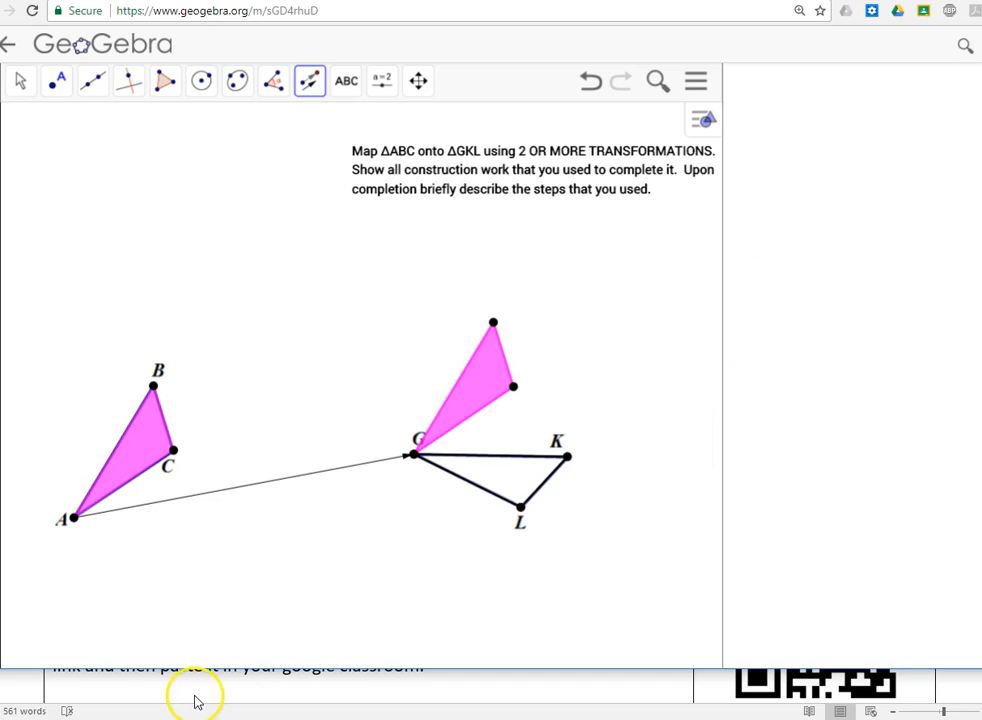